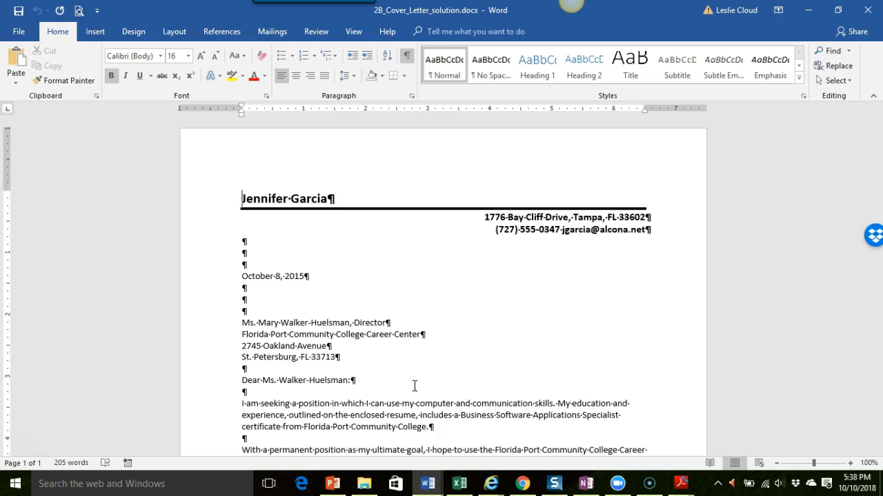
mouse_move(382, 120)
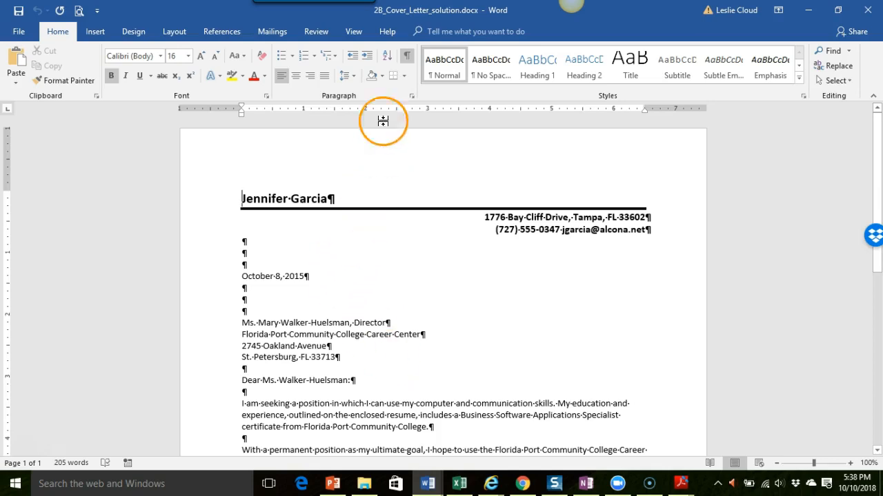
mouse_move(342, 115)
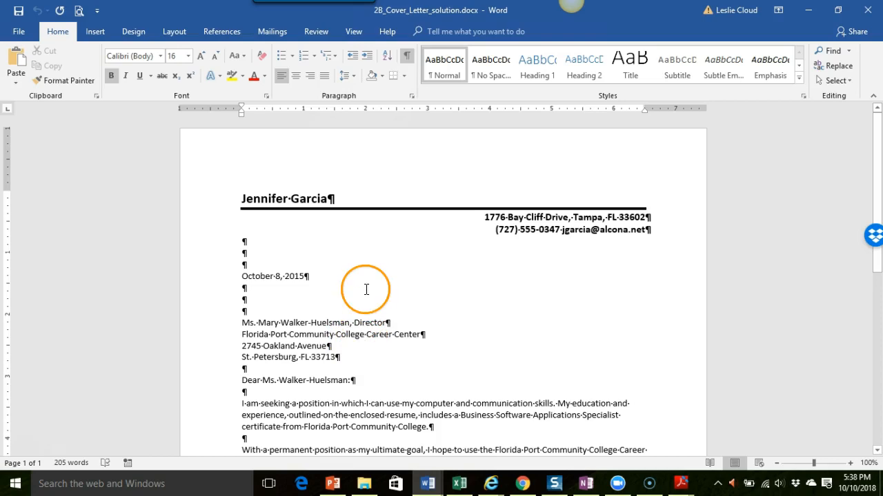
mouse_move(325, 248)
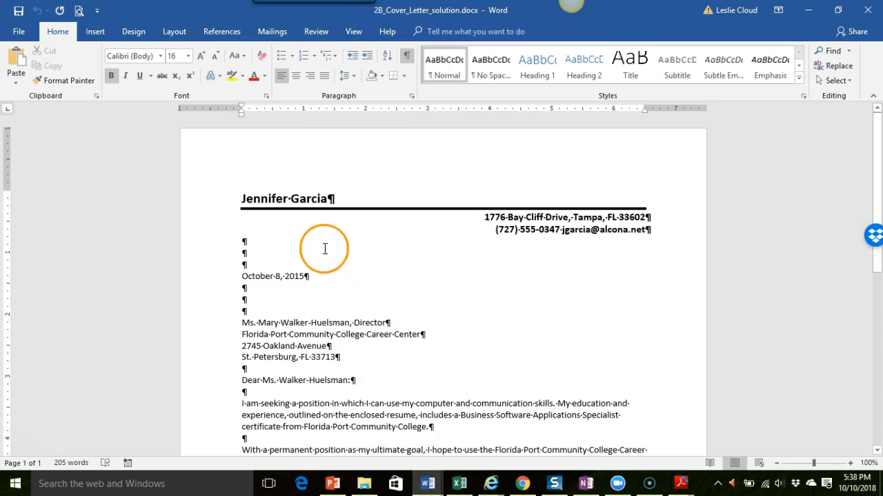
mouse_move(237, 199)
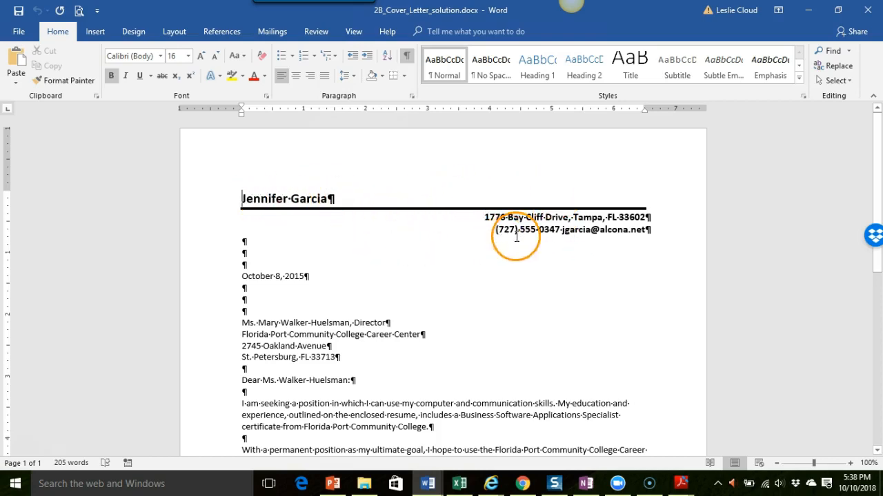
mouse_move(510, 230)
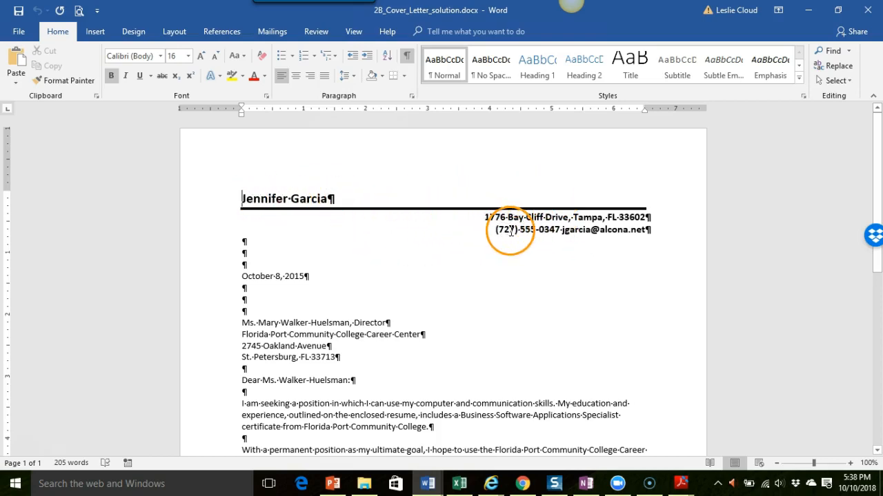
mouse_move(438, 229)
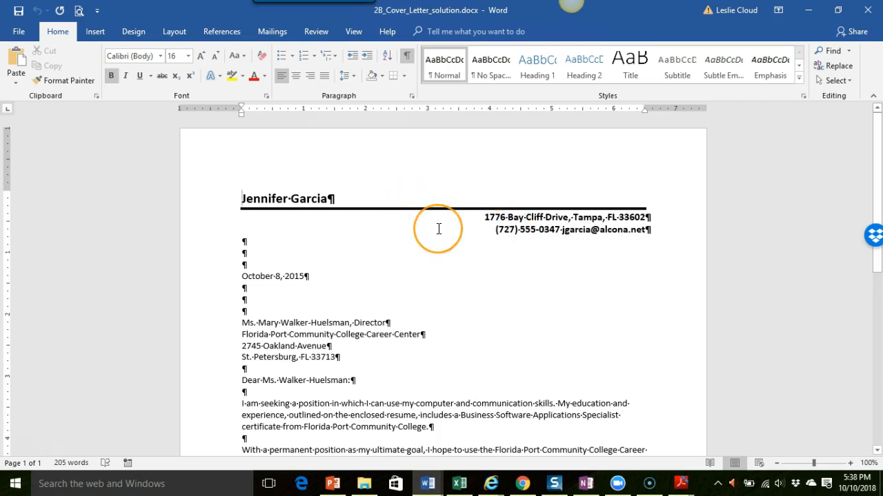
mouse_move(397, 217)
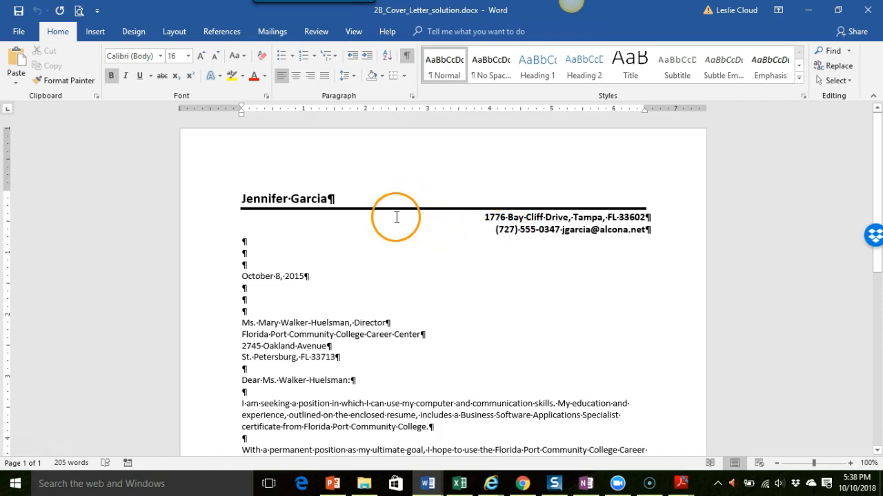
mouse_move(472, 204)
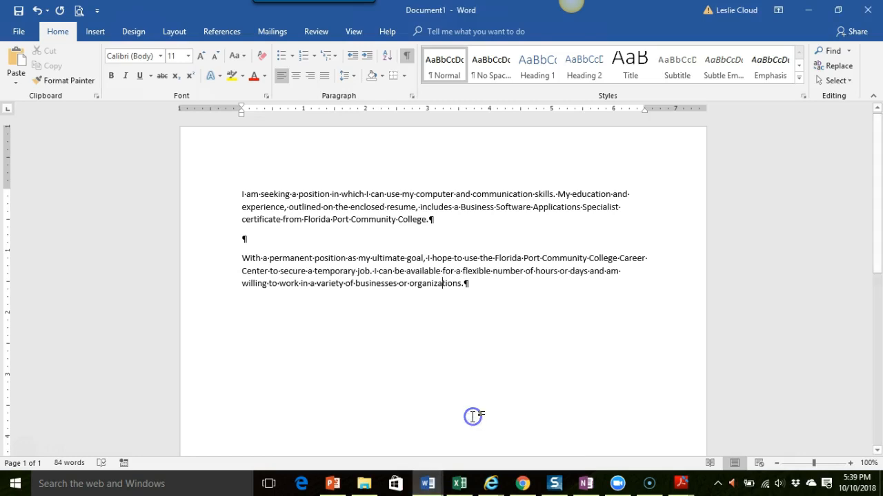
mouse_move(312, 327)
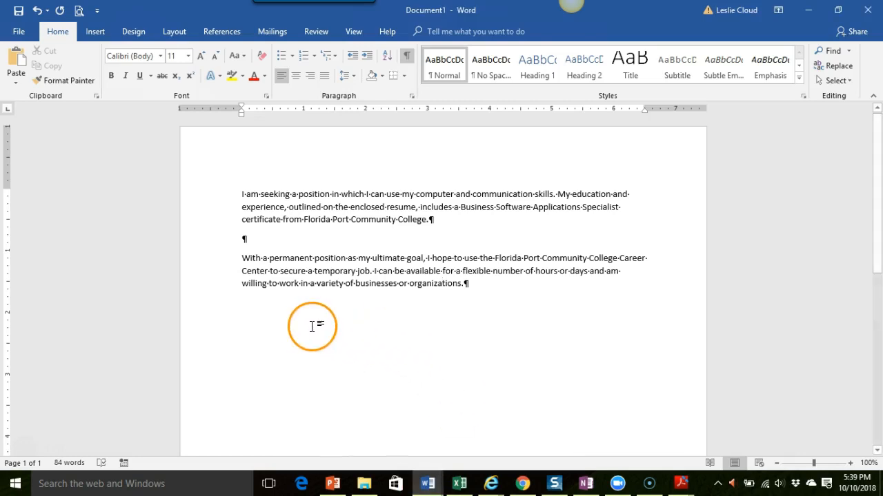
mouse_move(297, 335)
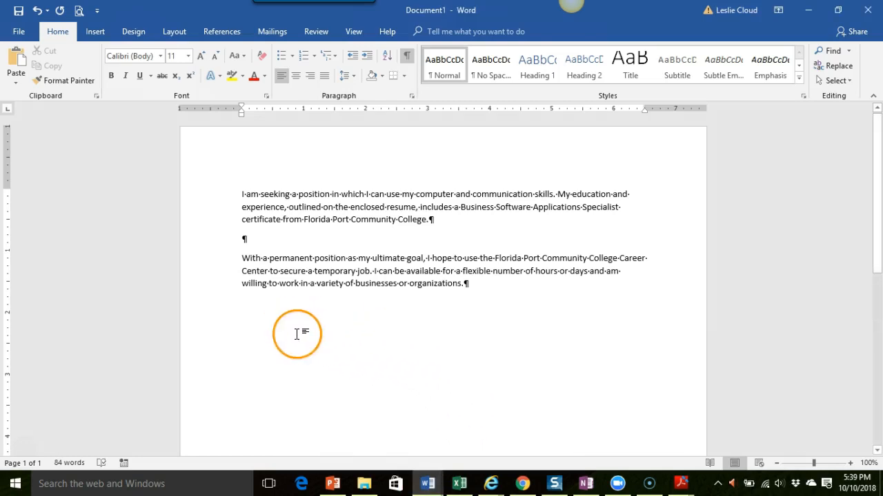
mouse_move(313, 273)
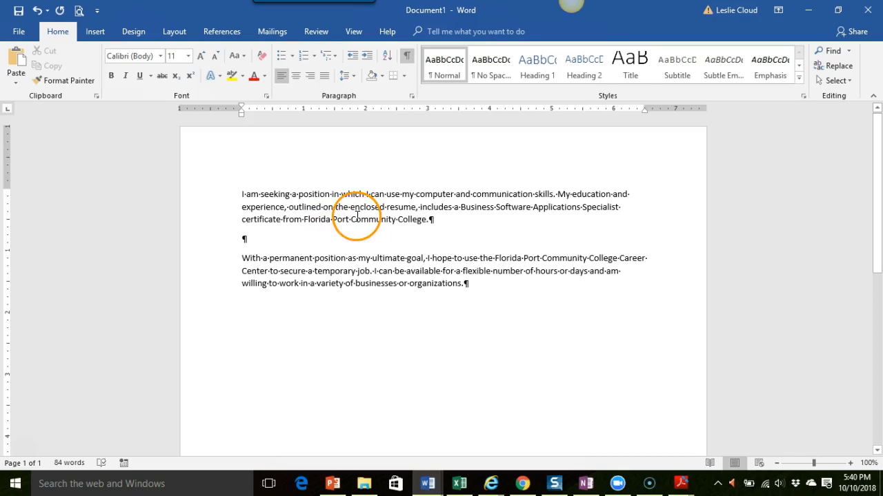
mouse_move(411, 96)
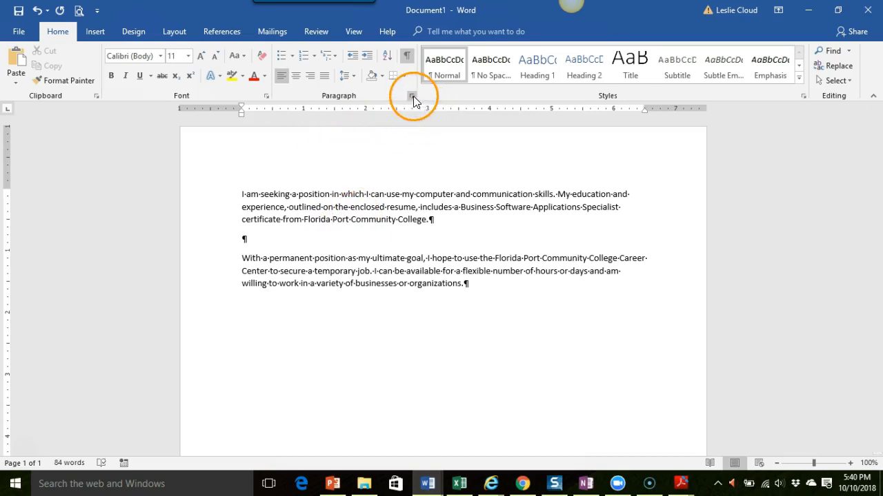
mouse_move(411, 95)
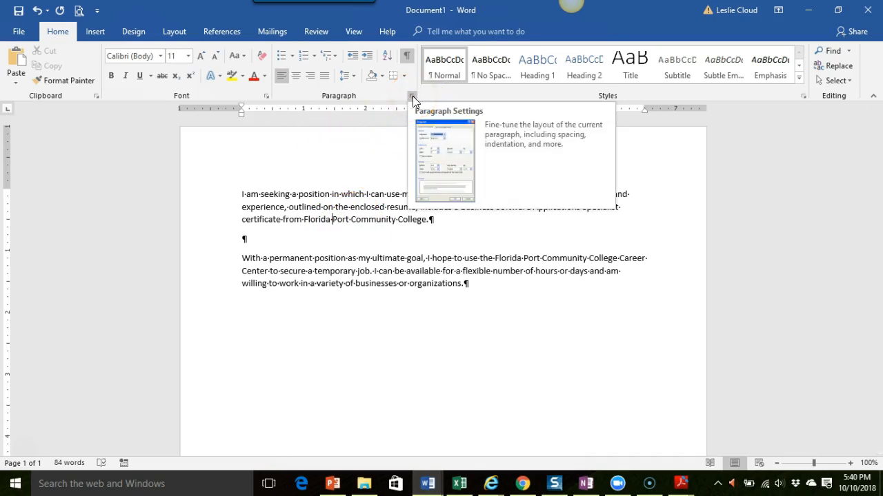
Step: Review the body text's 8 pt after and 1.08 line spacing in the Paragraph dialog, then close it unchanged
click(412, 95)
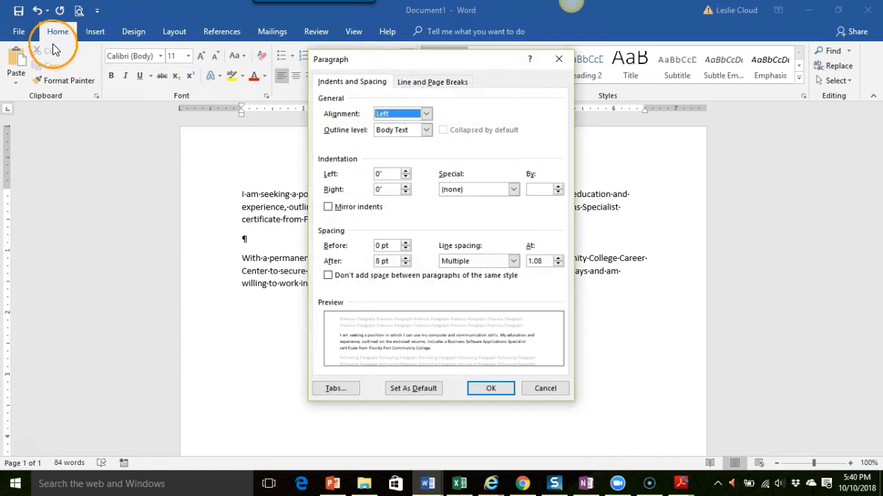
drag(441, 59, 519, 134)
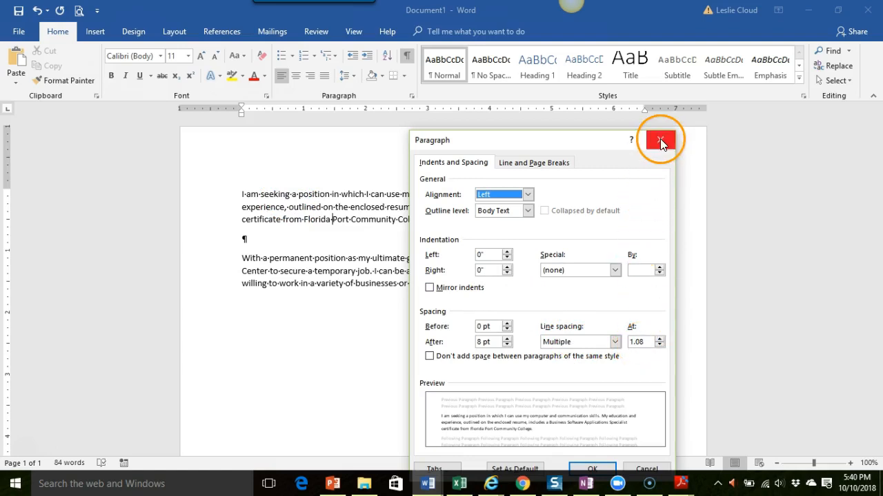
click(660, 140)
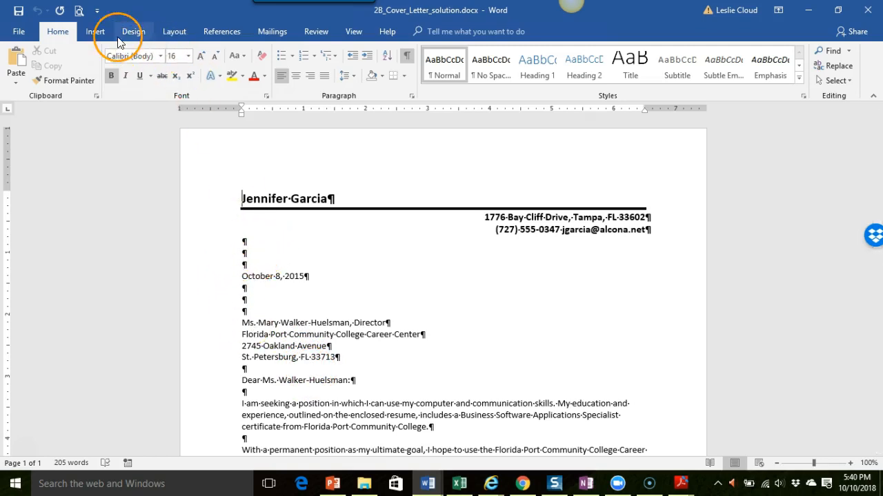
Step: Apply the No Paragraph Space preset document-wide for 0 pt before/after and single line spacing
click(133, 31)
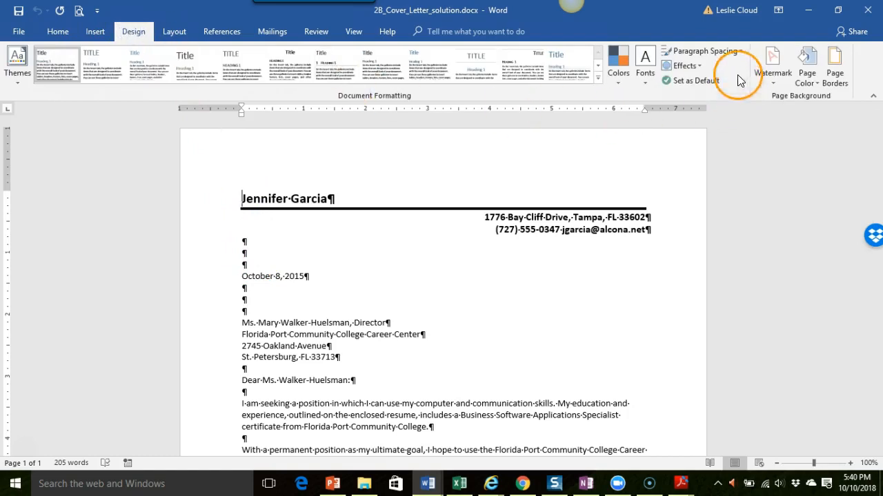
mouse_move(716, 52)
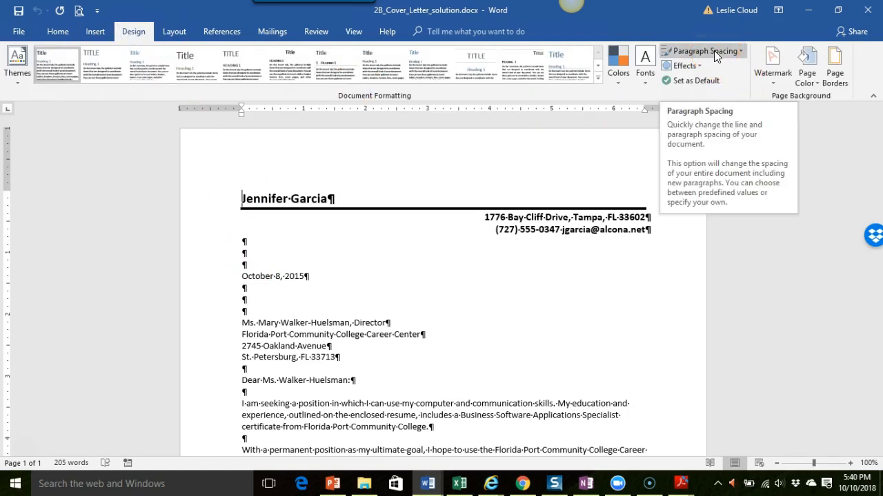
mouse_move(422, 100)
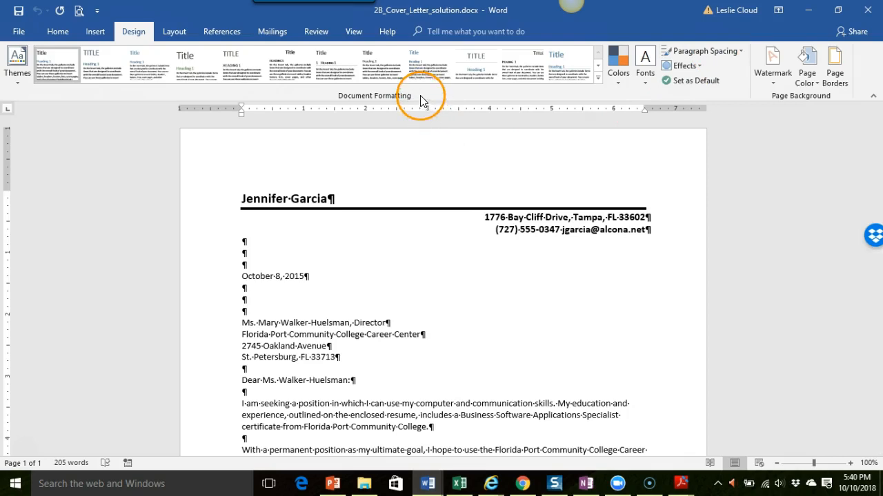
mouse_move(718, 66)
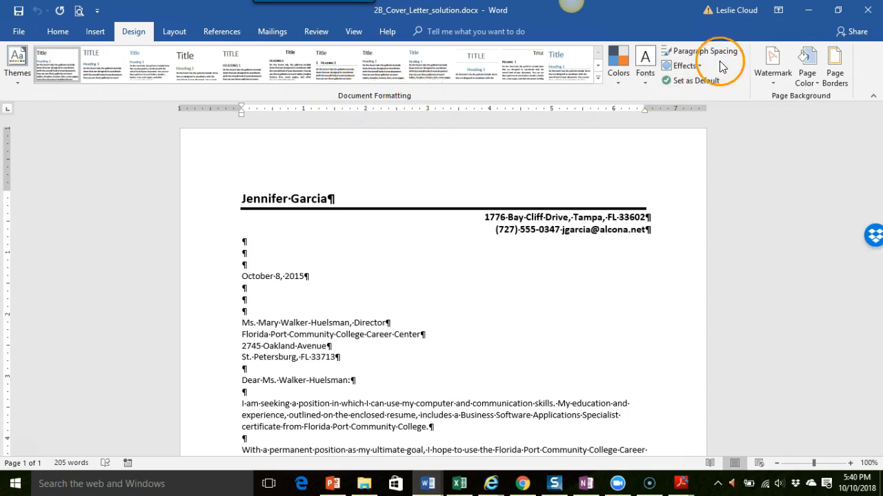
click(700, 51)
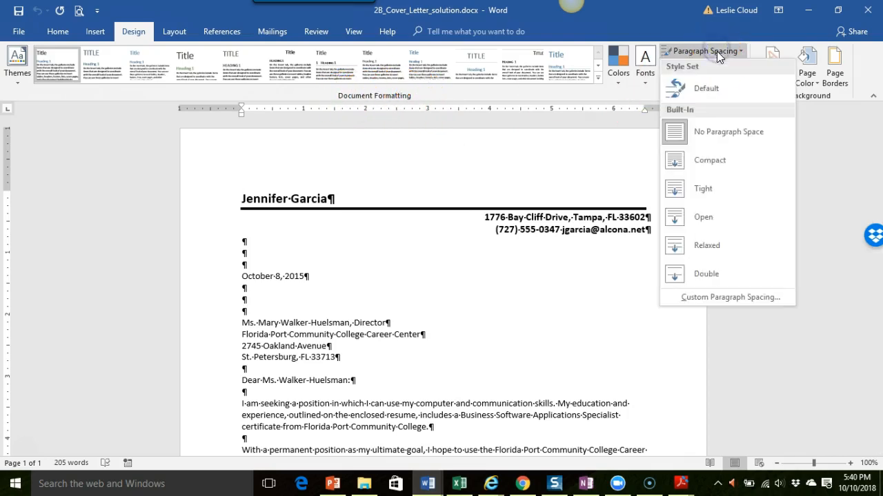
mouse_move(726, 134)
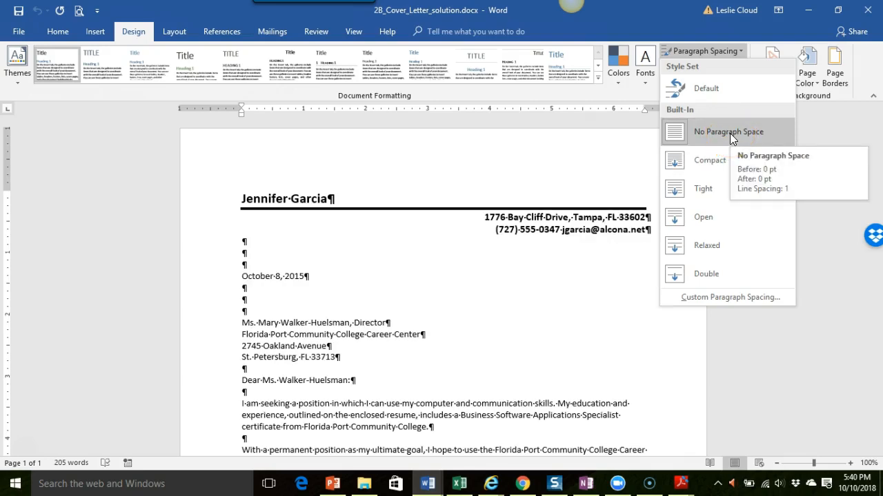
click(728, 132)
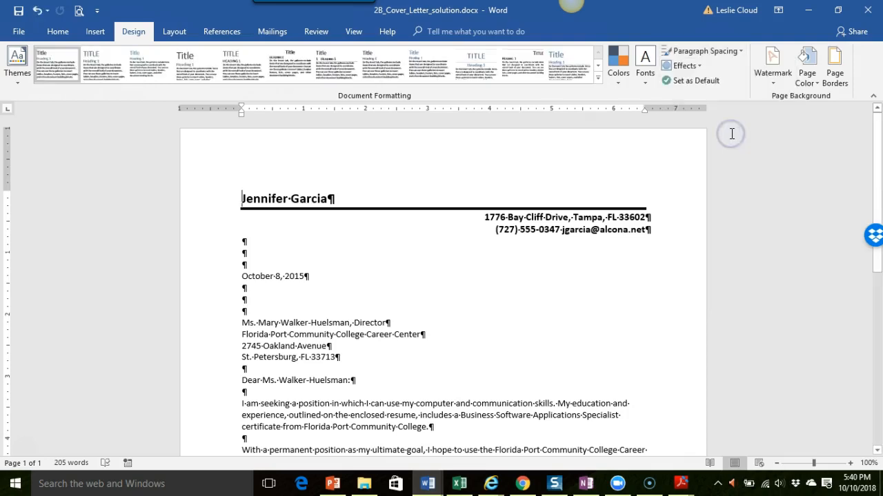
mouse_move(468, 239)
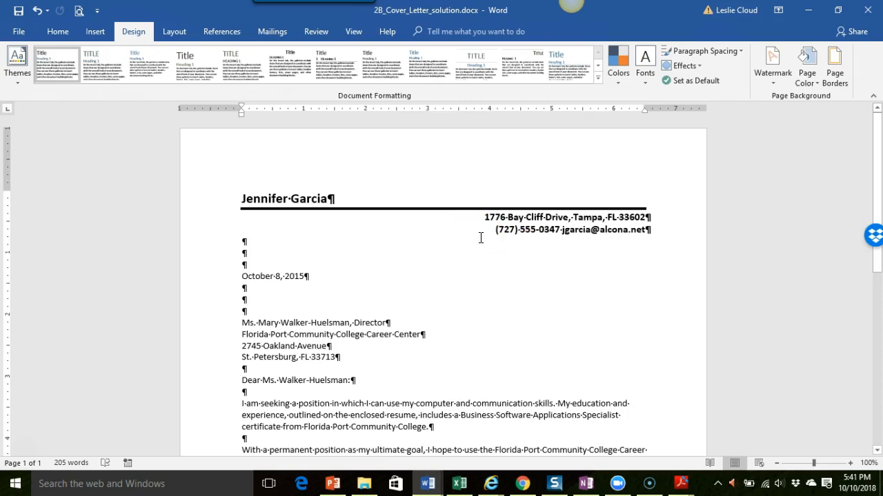
click(449, 240)
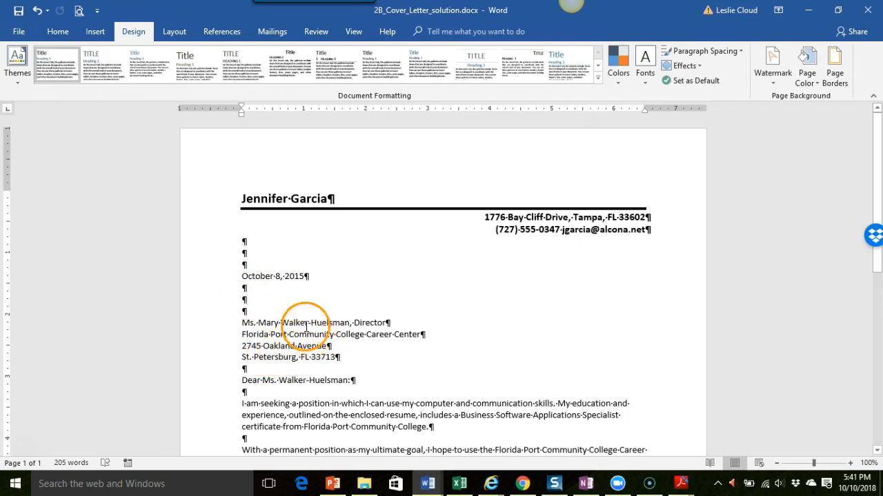
mouse_move(243, 369)
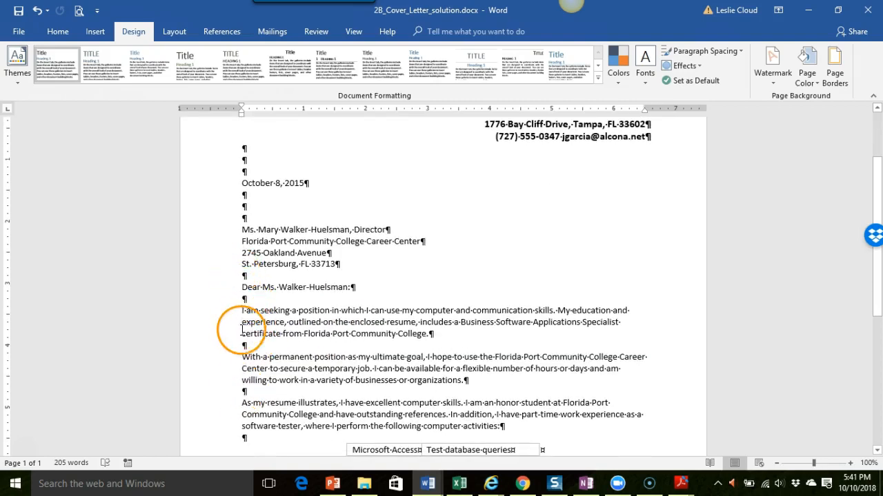
mouse_move(331, 357)
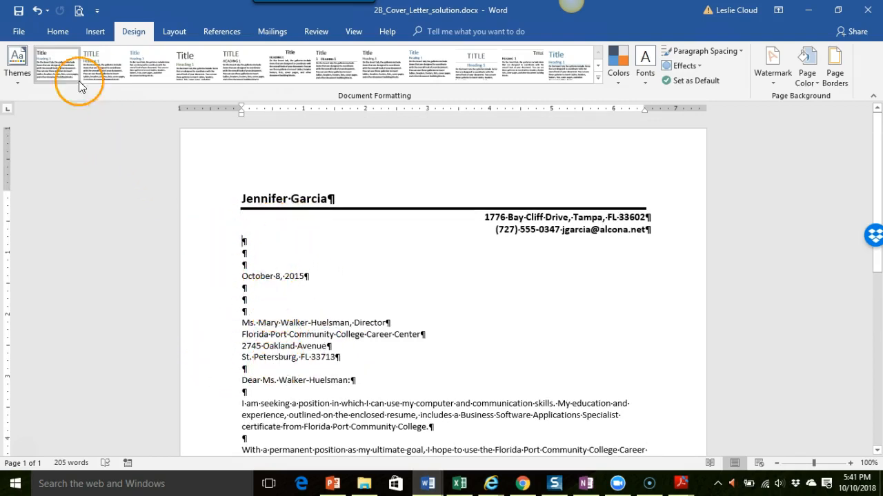
click(57, 32)
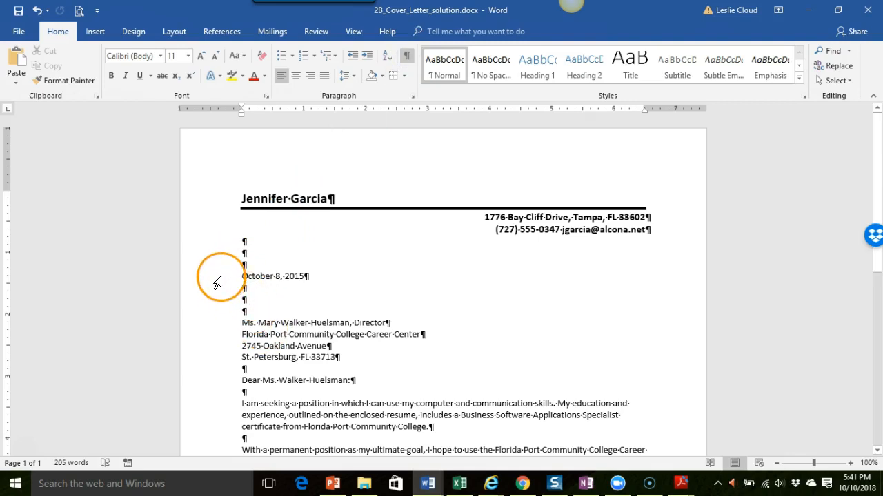
click(254, 276)
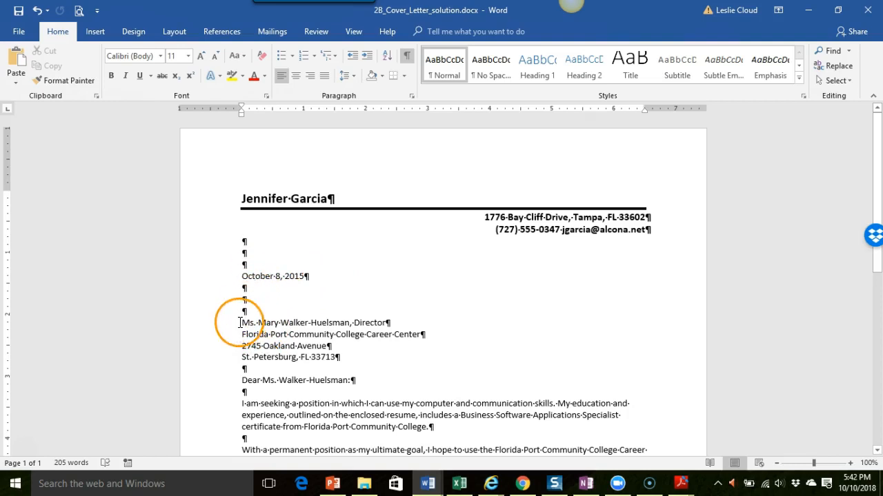
scroll(down, 3)
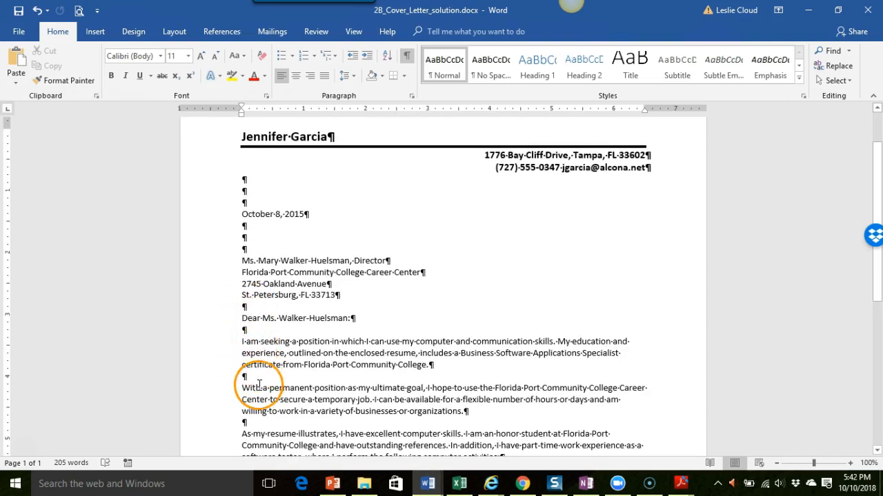
scroll(down, 3)
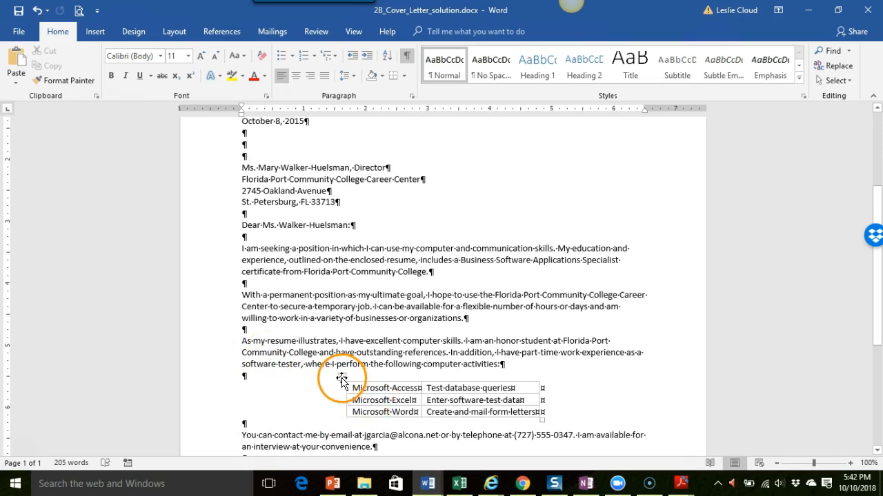
Step: Select the three-row activities table and bring up its AutoFit column-sizing choices
click(342, 376)
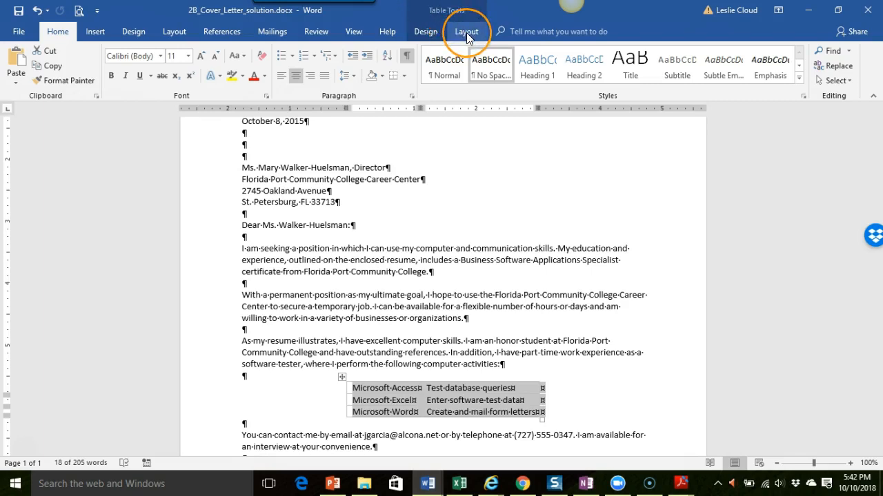
click(467, 31)
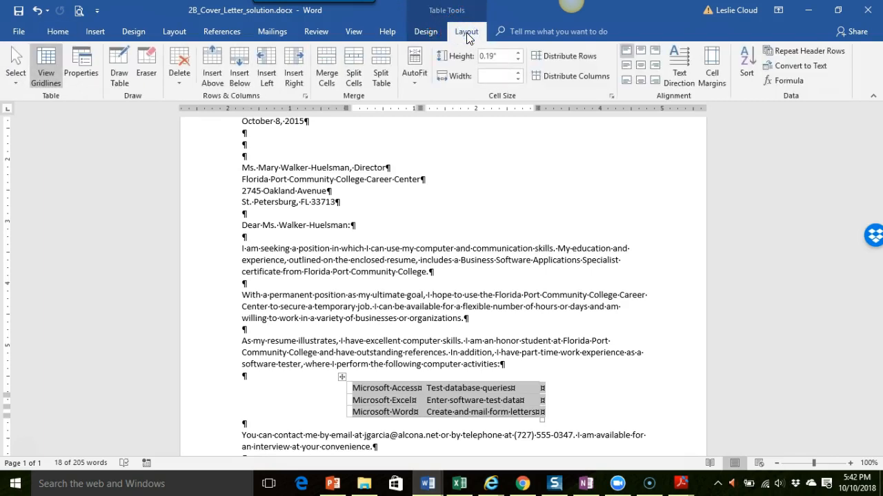
mouse_move(446, 25)
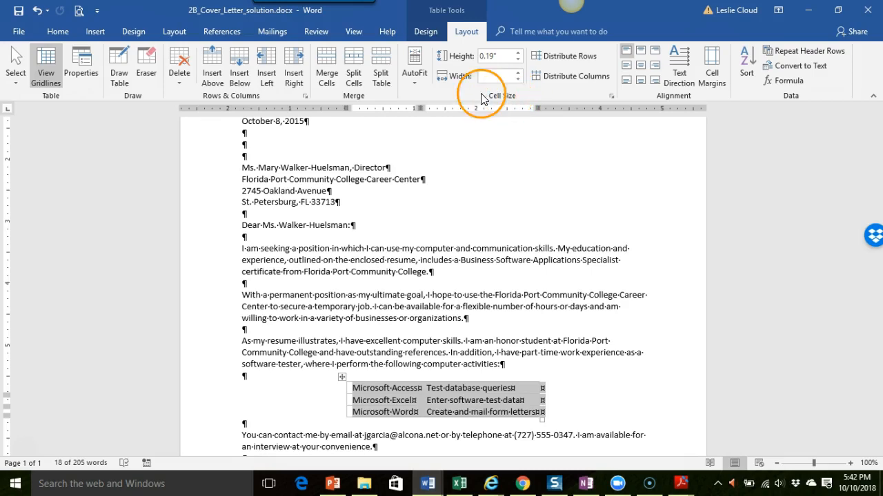
click(413, 65)
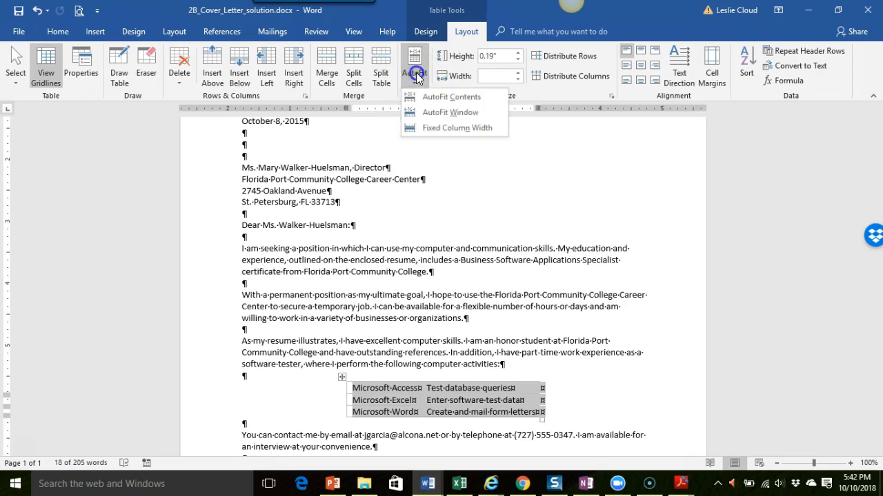
mouse_move(440, 101)
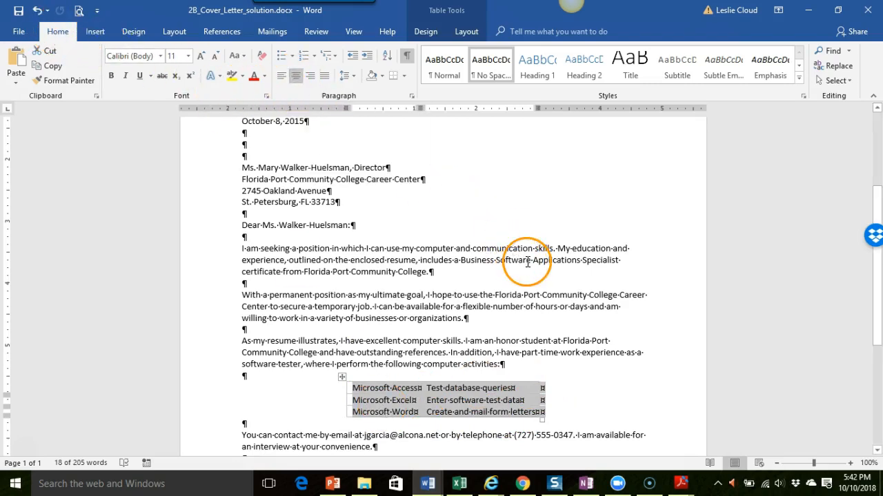
mouse_move(177, 286)
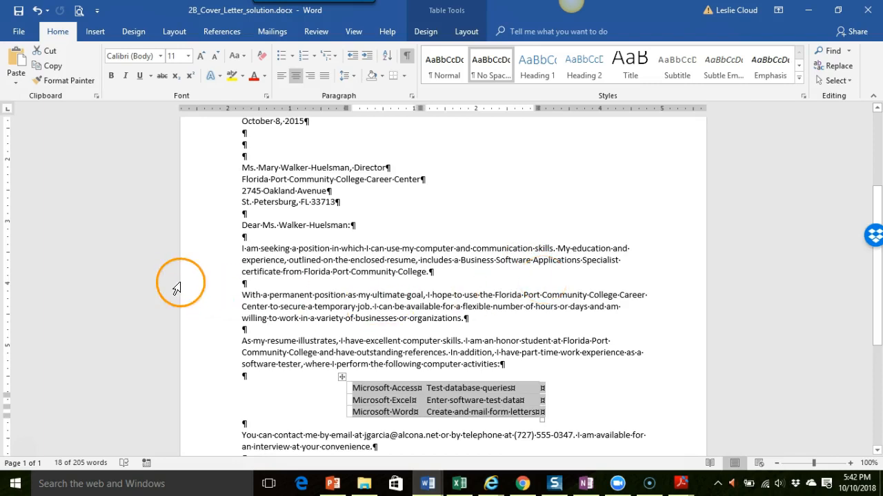
scroll(down, 3)
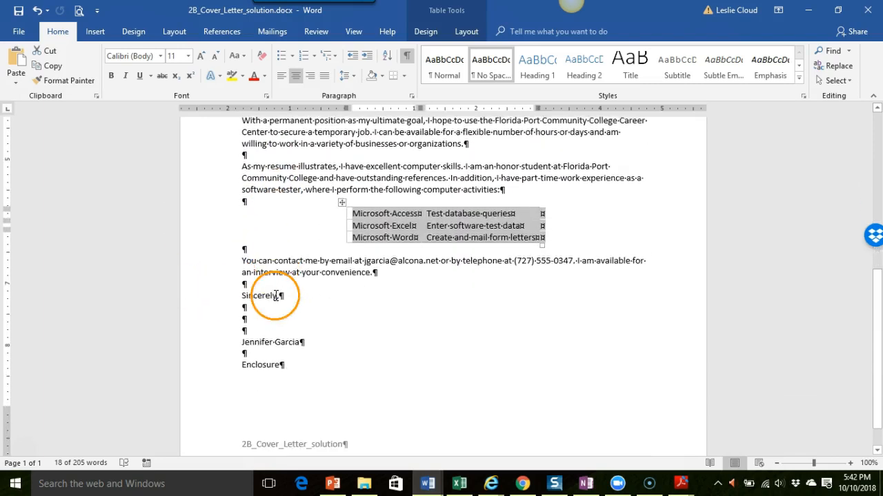
scroll(down, 3)
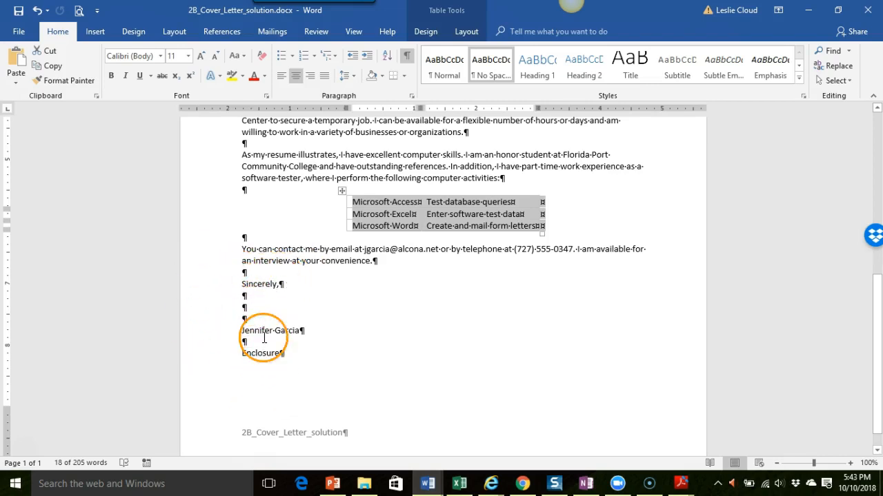
click(243, 284)
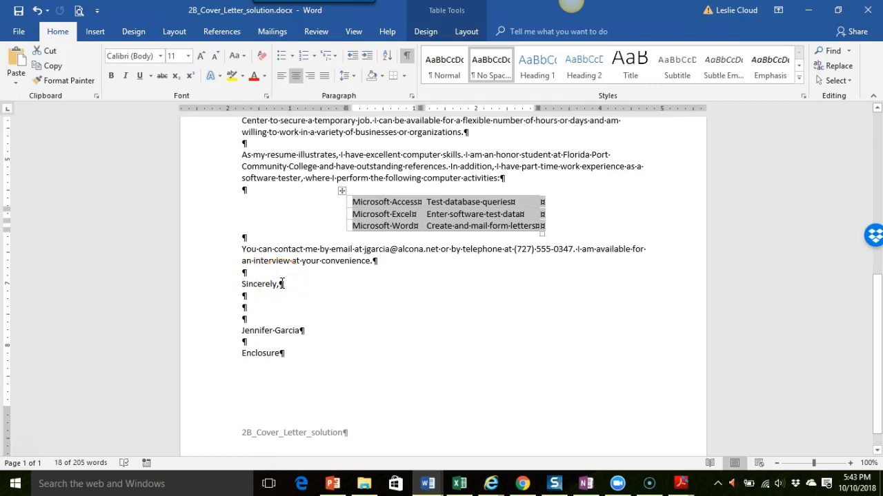
click(243, 296)
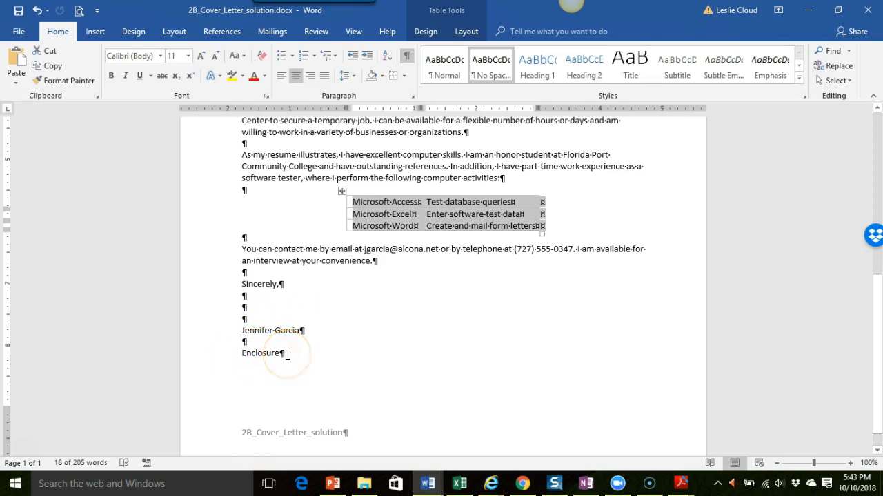
mouse_move(285, 396)
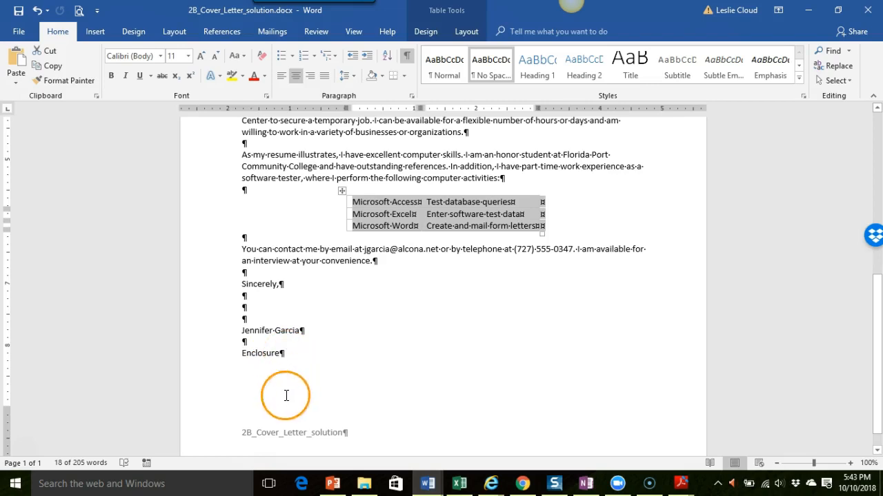
mouse_move(281, 440)
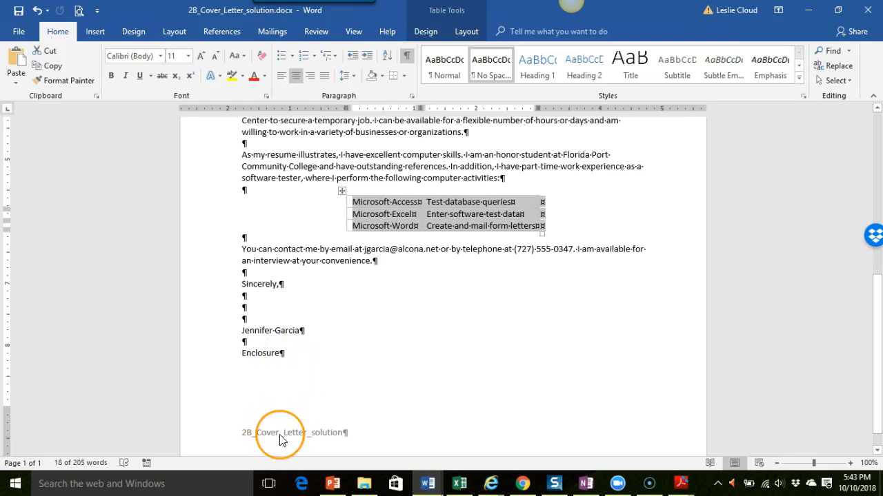
mouse_move(313, 378)
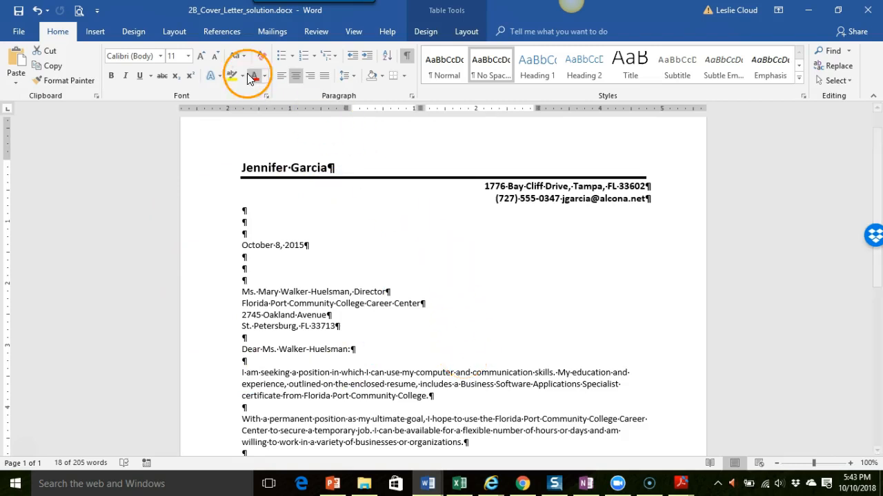
Step: Reapply the No Paragraph Space preset so the letter is single-spaced with 0 pt before and after
click(133, 31)
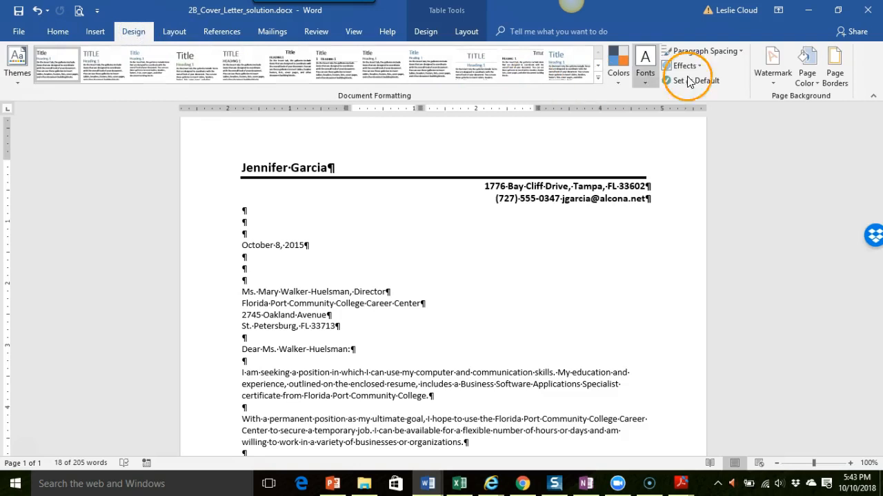
mouse_move(705, 51)
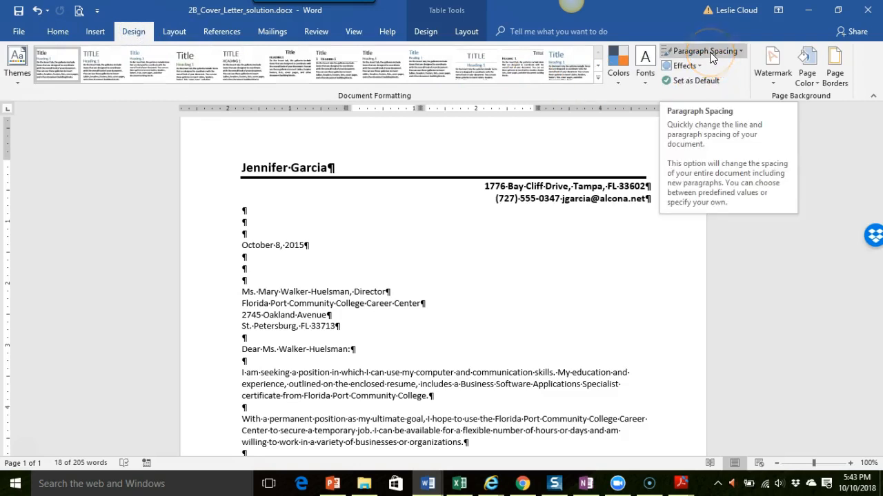
click(704, 50)
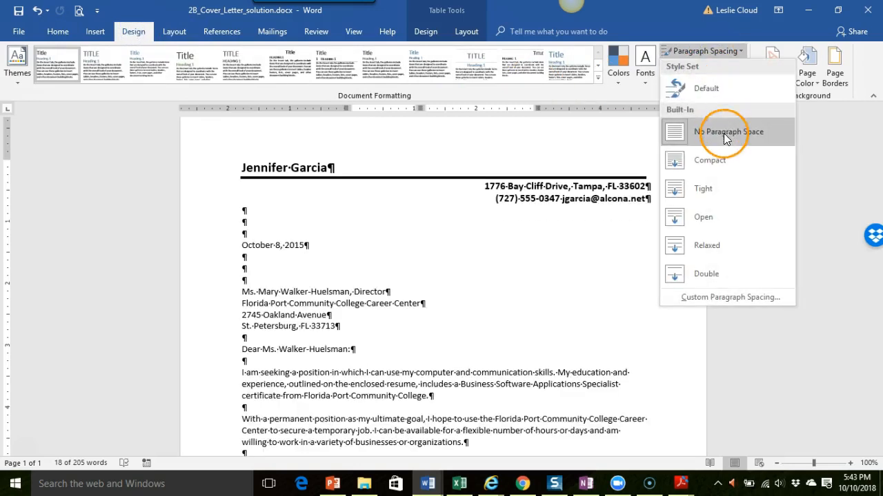
mouse_move(727, 138)
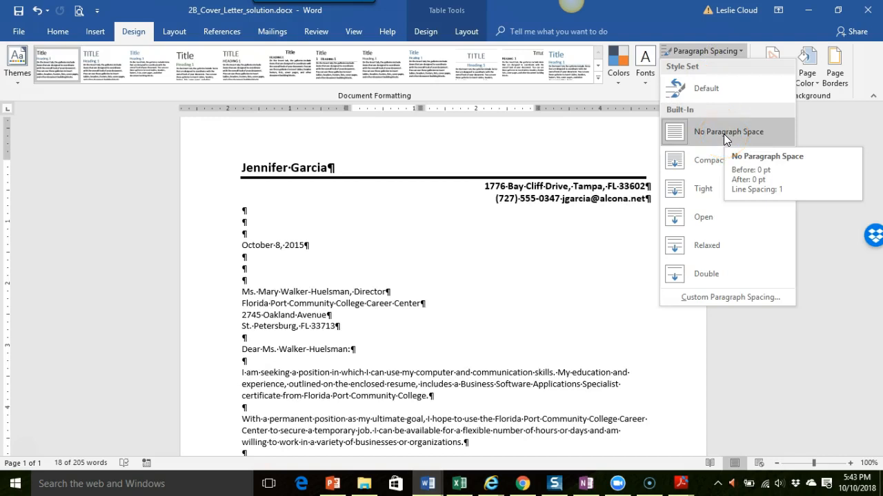
click(728, 132)
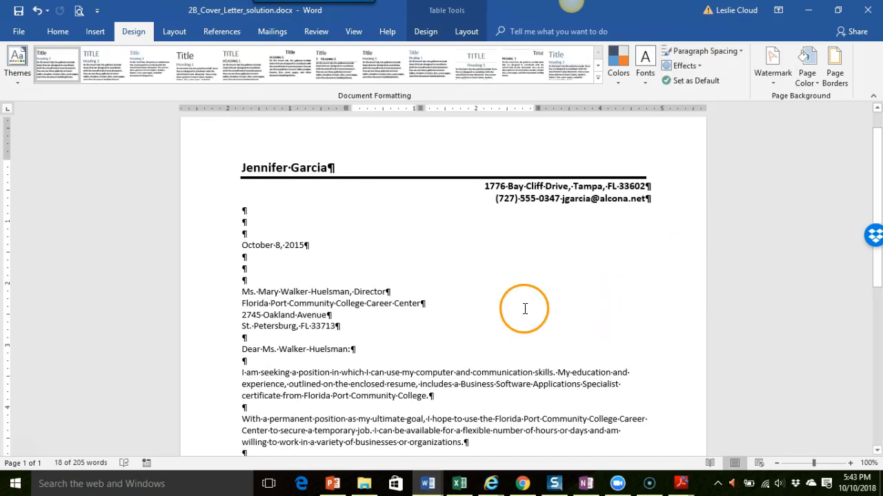
mouse_move(502, 309)
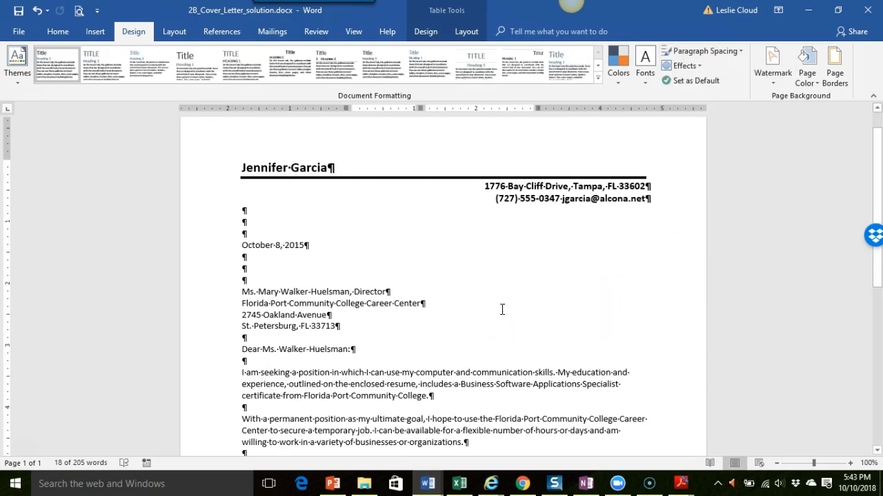